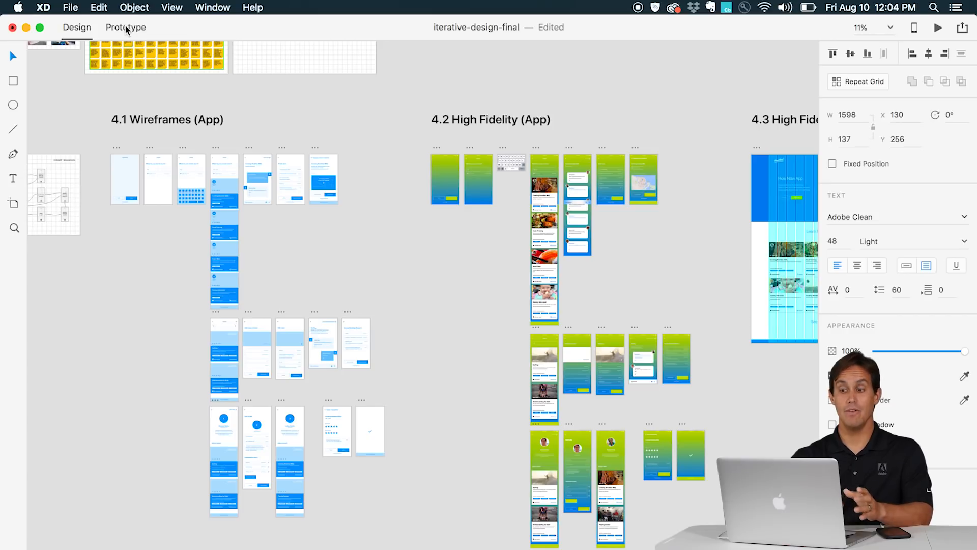
Step: Switch to Prototype mode to show the interaction wires, then bring up the Share publishing options
{"action": "left_click", "coordinate": [125, 27]}
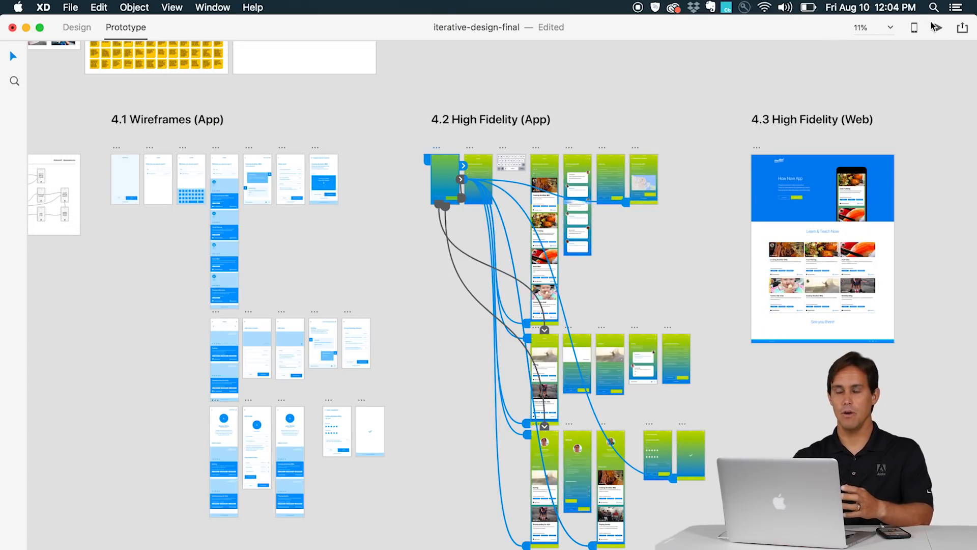
{"action": "left_click", "coordinate": [961, 26]}
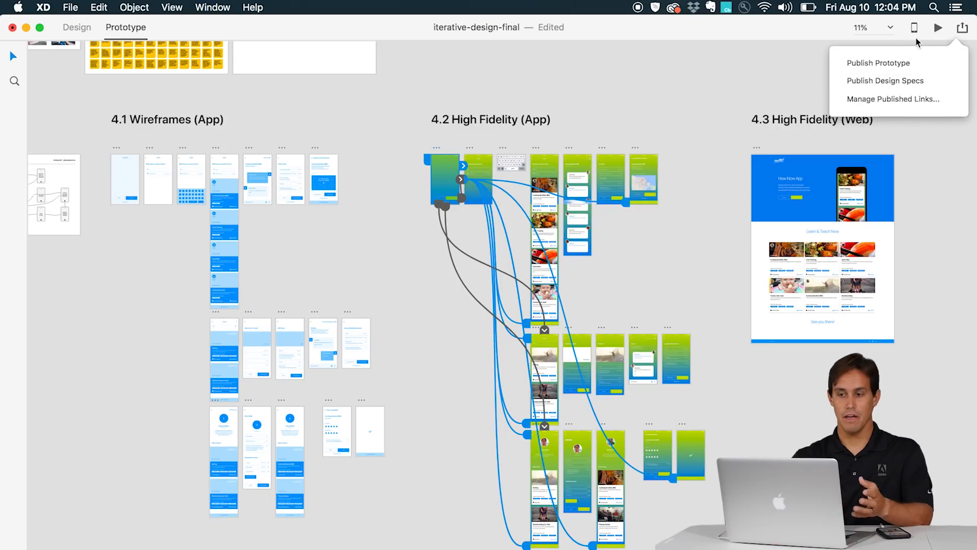
{"action": "mouse_move", "coordinate": [878, 62]}
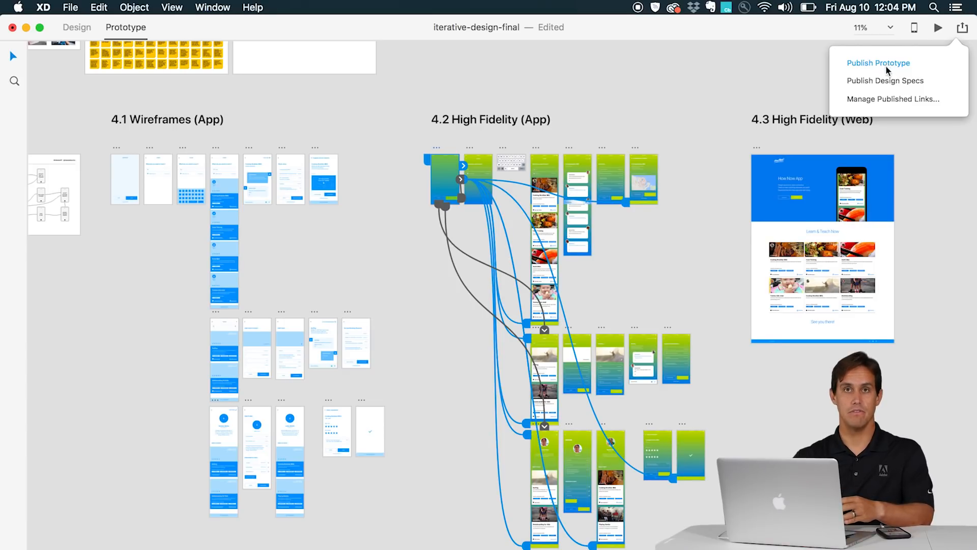
{"action": "mouse_move", "coordinate": [884, 80]}
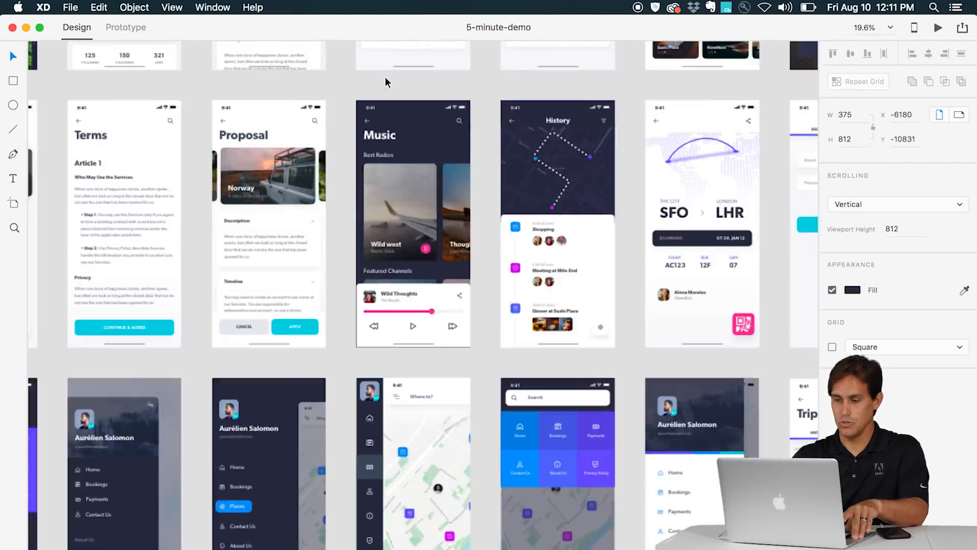
Step: Open UIElements+DesignTemplates+Guides-iPhoneX.sketch via File > Open and inspect an imported character style
{"action": "left_click", "coordinate": [70, 7]}
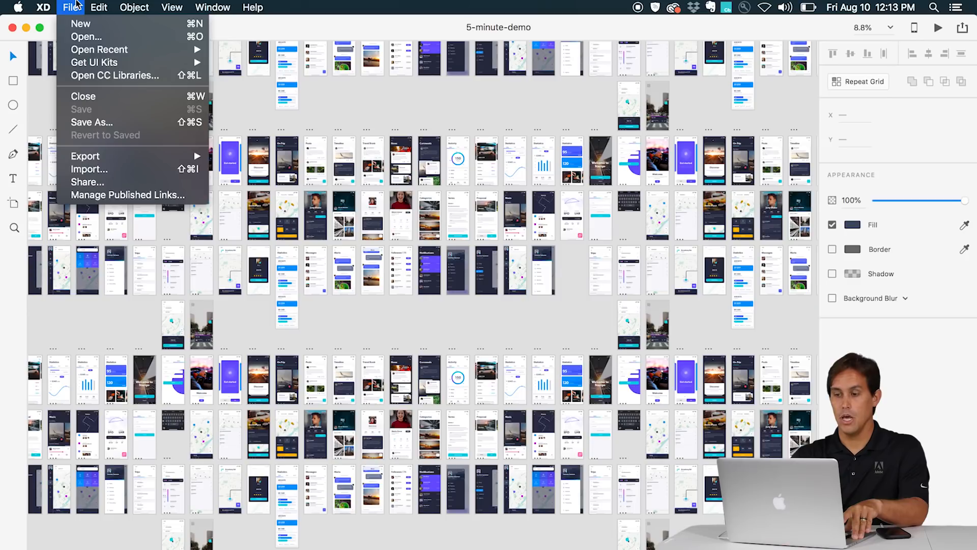
{"action": "left_click", "coordinate": [87, 37]}
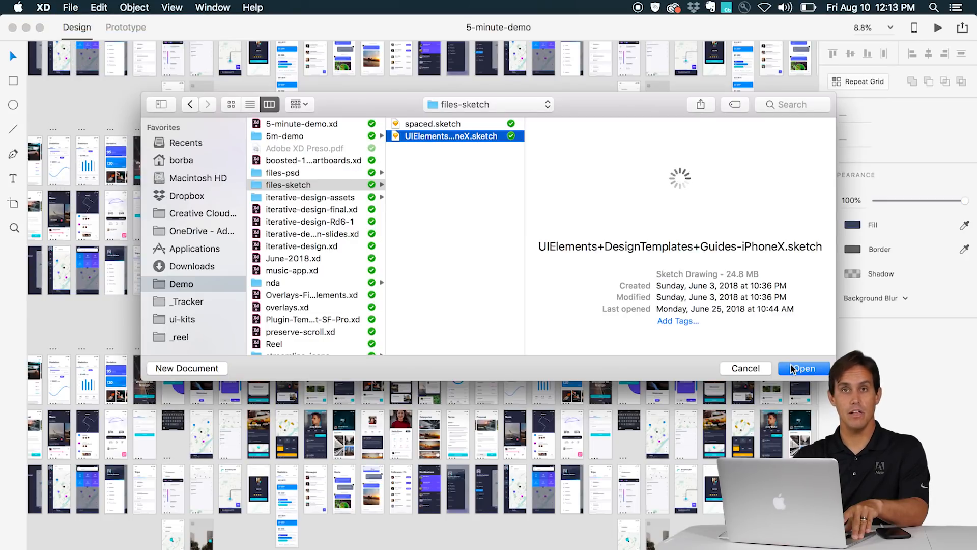
{"action": "left_click", "coordinate": [803, 368]}
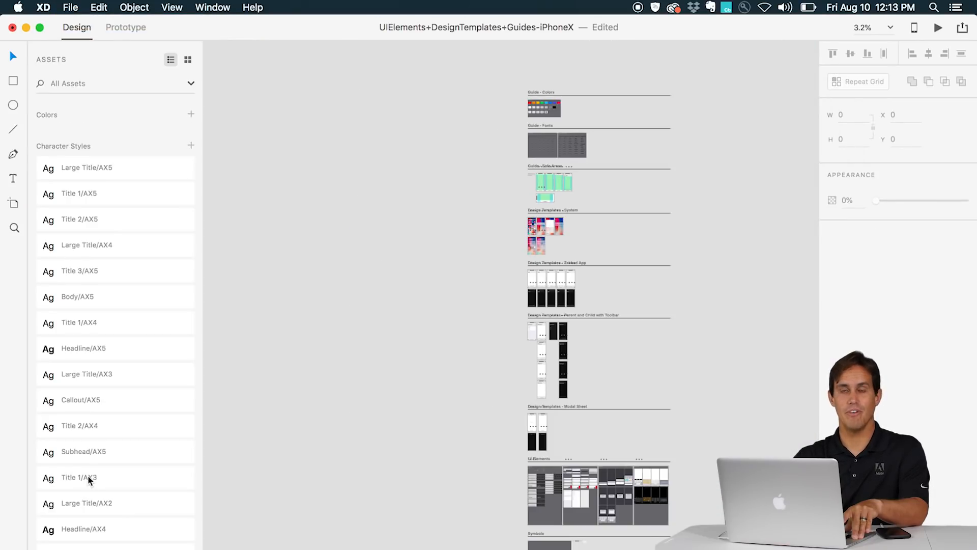
{"action": "left_click", "coordinate": [187, 59]}
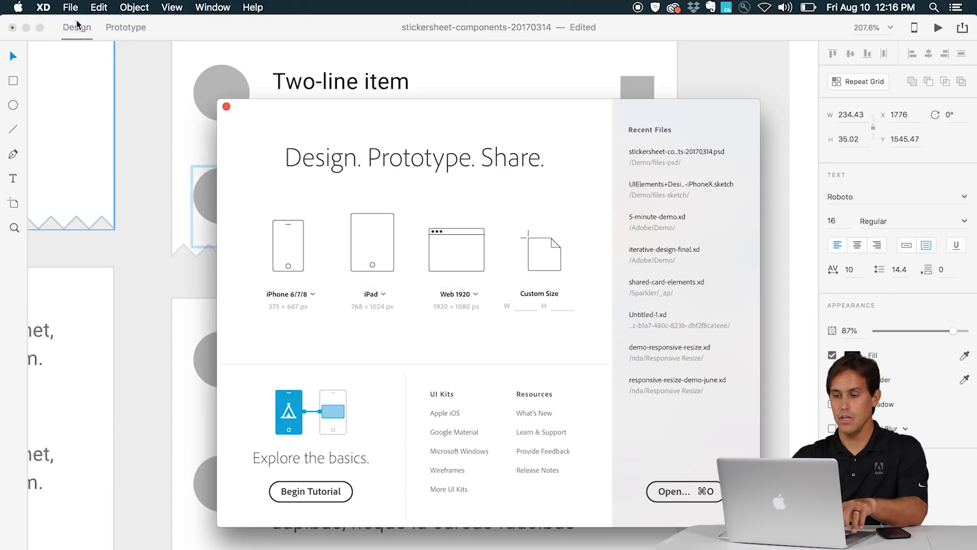
Step: On the start screen, expand the Web 1920 preset to show the Web 1280, 1366 and 1920 sizes
{"action": "left_click", "coordinate": [290, 293]}
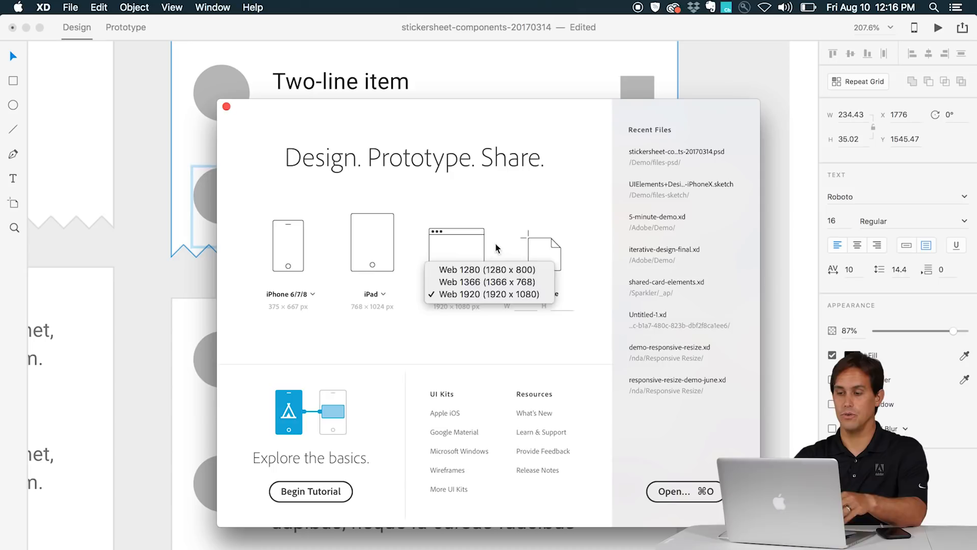
{"action": "left_click", "coordinate": [486, 293]}
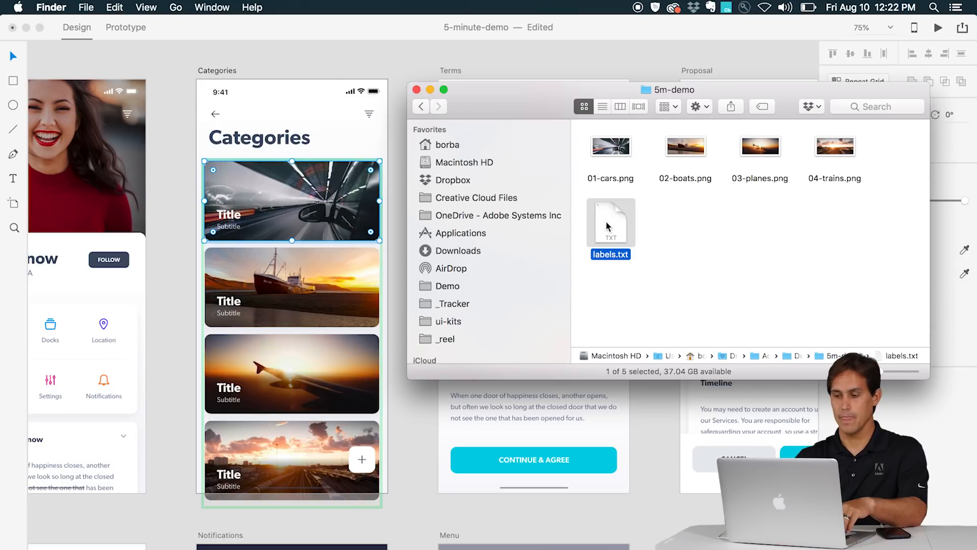
Step: Open labels.txt from the 5m-demo folder in Finder
{"action": "double_click", "coordinate": [229, 215]}
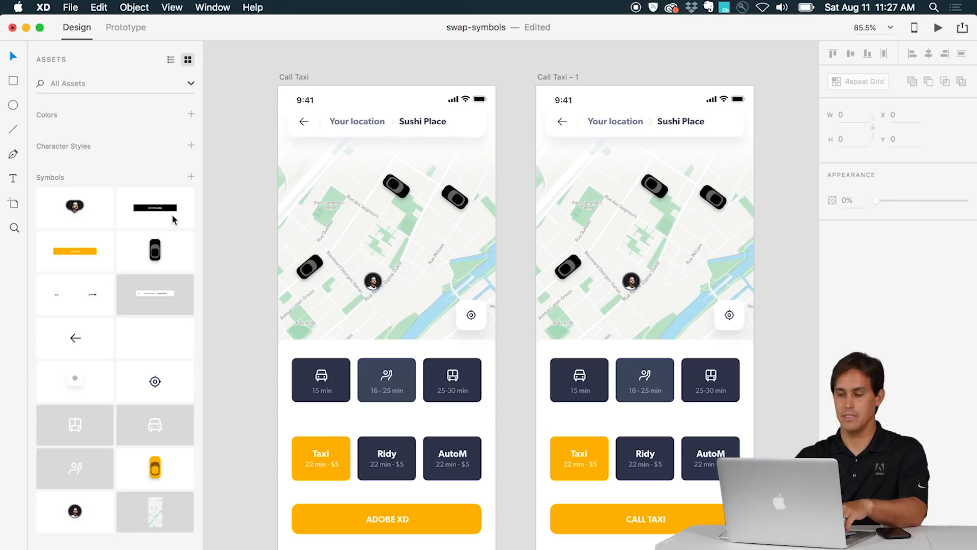
Step: Pick a symbol from the swap-symbols assets to swap into the layout
{"action": "left_click", "coordinate": [154, 206]}
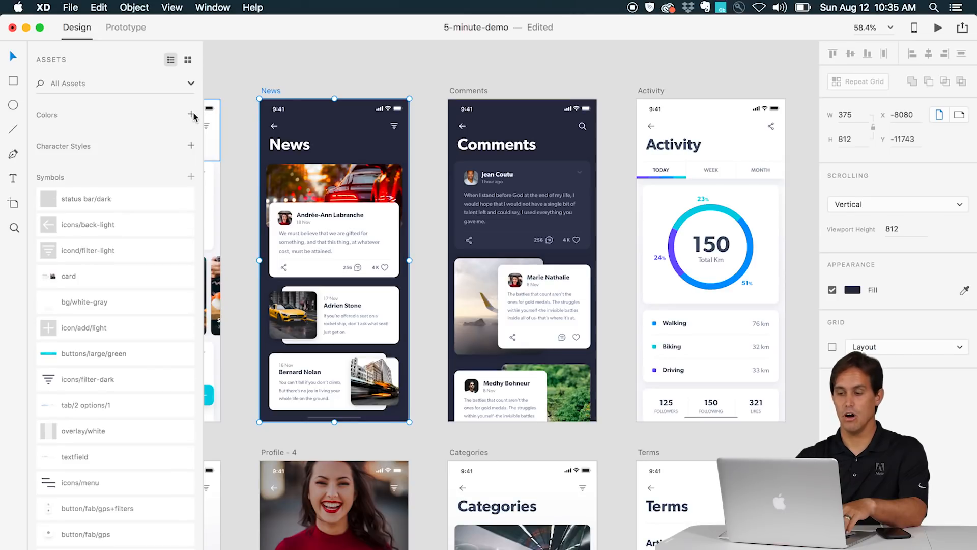
Step: Add the document colours to assets, rename #2A2E43 to Dark Blue and use its context menu
{"action": "left_click", "coordinate": [192, 115]}
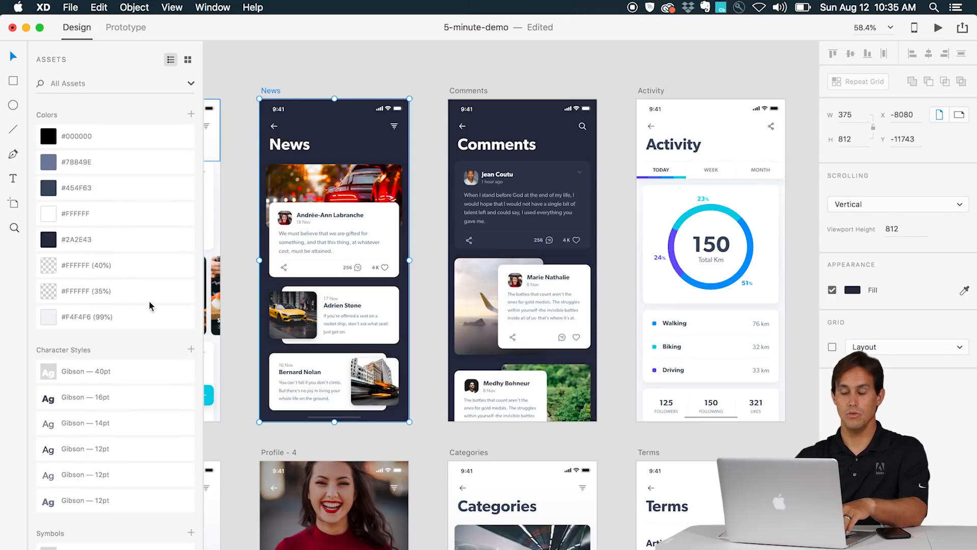
{"action": "double_click", "coordinate": [76, 239]}
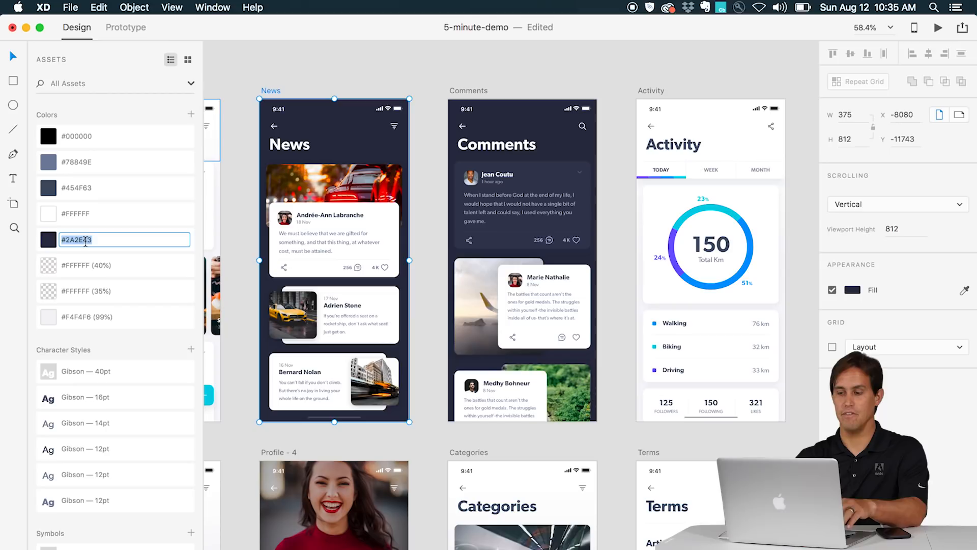
{"action": "type", "text": "Dark Blue"}
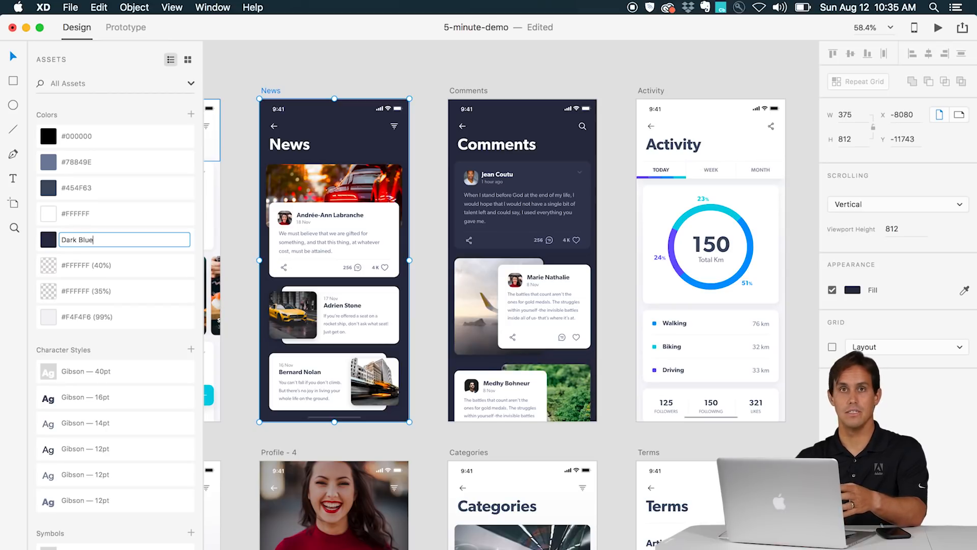
{"action": "right_click", "coordinate": [48, 239]}
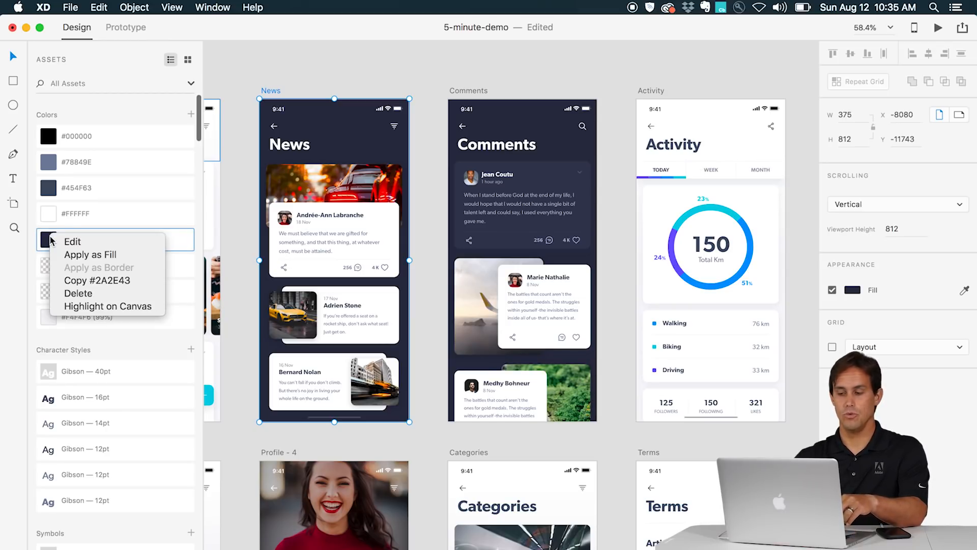
{"action": "left_click", "coordinate": [72, 241]}
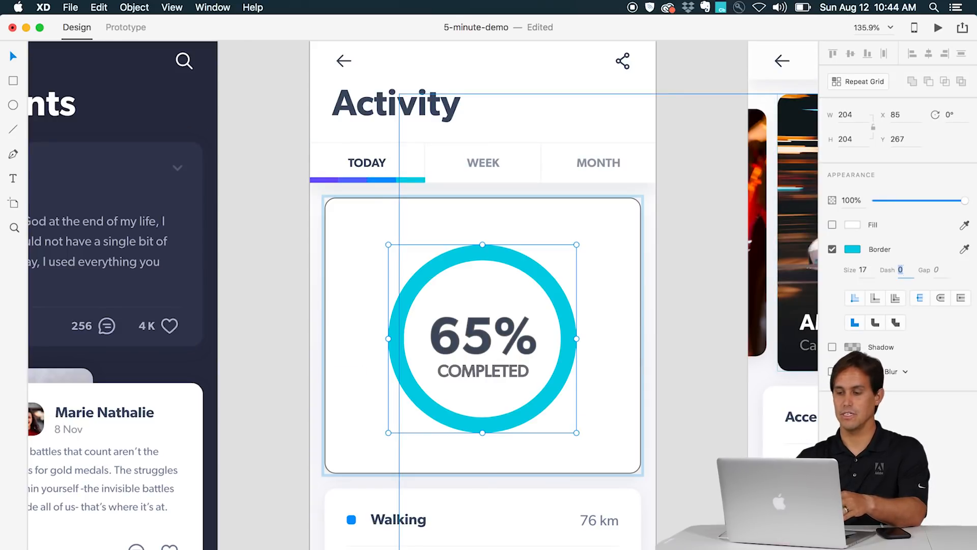
Step: Set the 65% completed ring's Border Dash to 130
{"action": "type", "text": "130"}
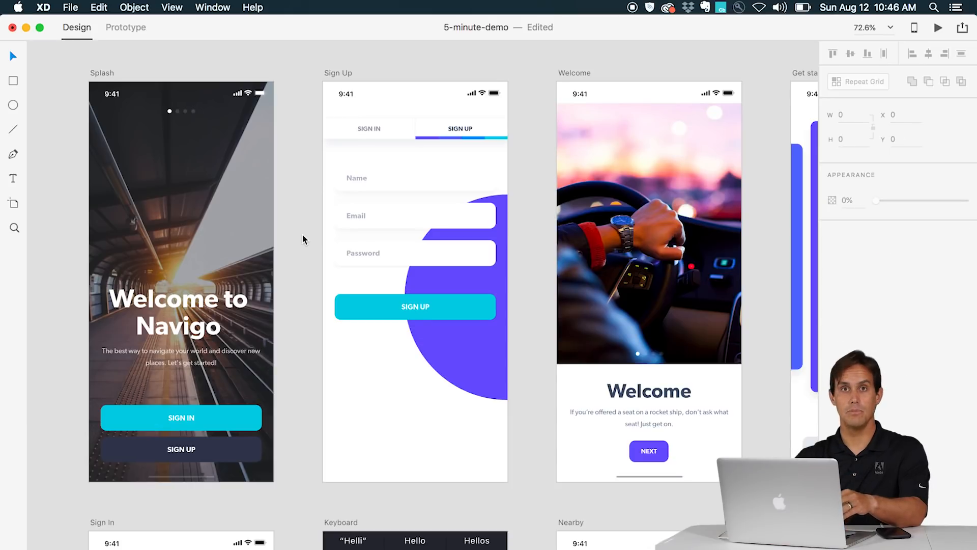
{"action": "mouse_move", "coordinate": [135, 51]}
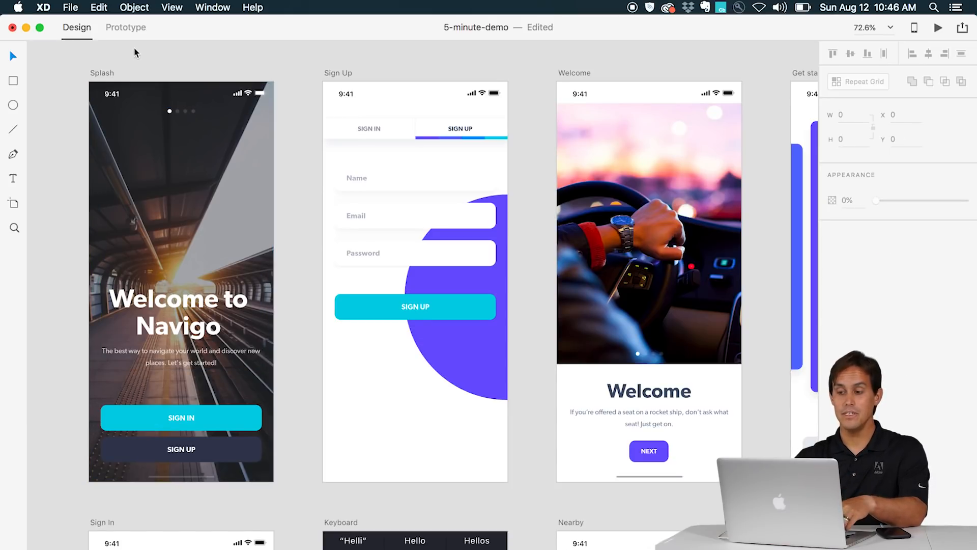
Step: In Prototype mode, wire the SIGN UP button to the Sign Up artboard with Dissolve, Ease Out, 0.4 s
{"action": "left_click", "coordinate": [125, 26]}
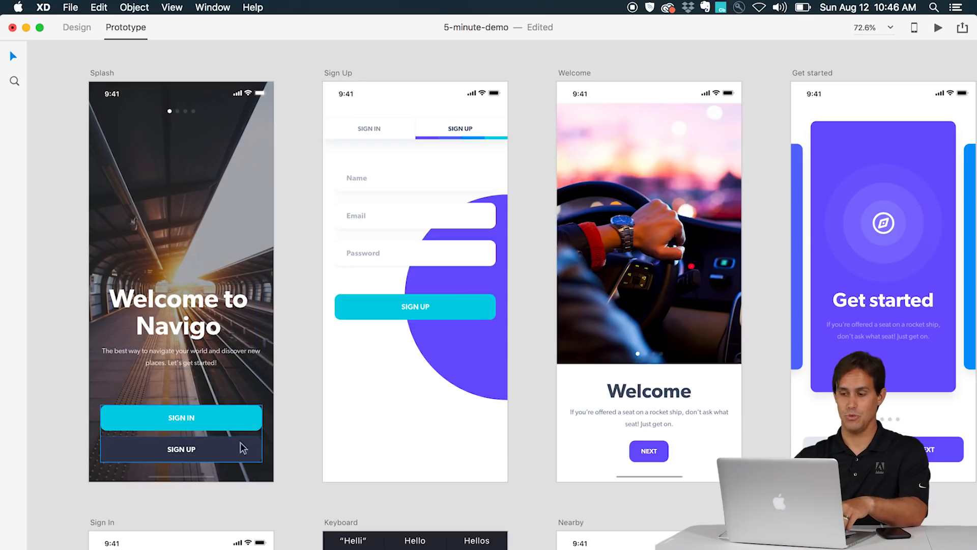
{"action": "left_click", "coordinate": [181, 449]}
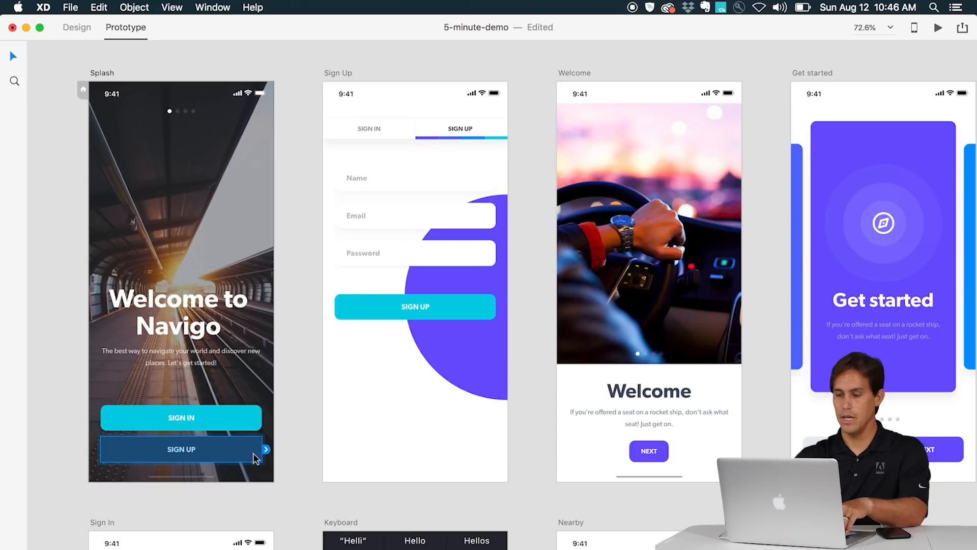
{"action": "left_click_drag", "start_coordinate": [265, 449], "coordinate": [299, 398]}
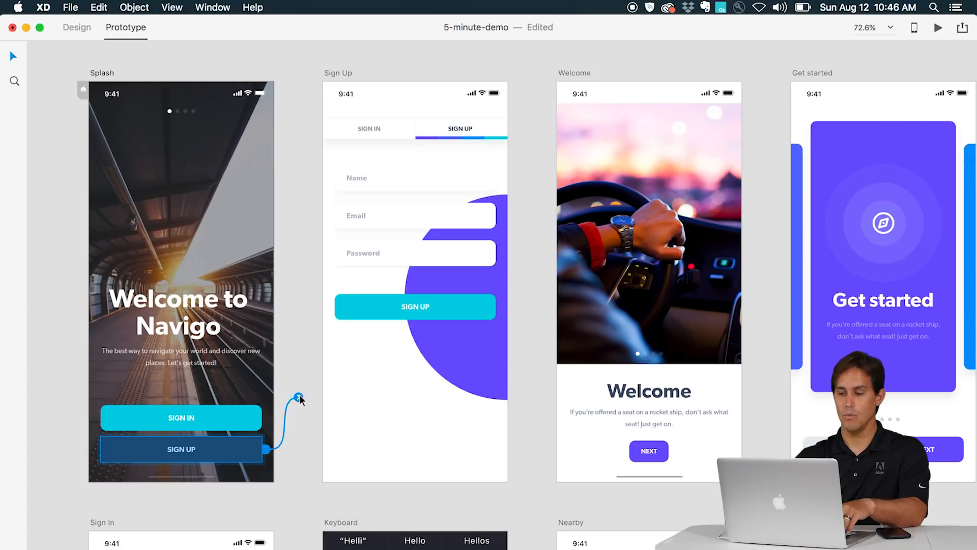
{"action": "left_click", "coordinate": [300, 398]}
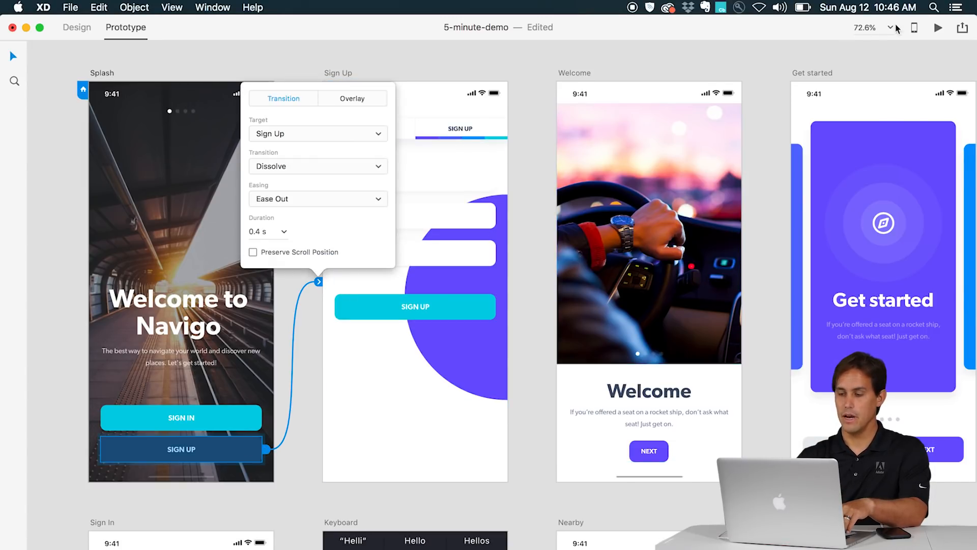
{"action": "left_click", "coordinate": [937, 27]}
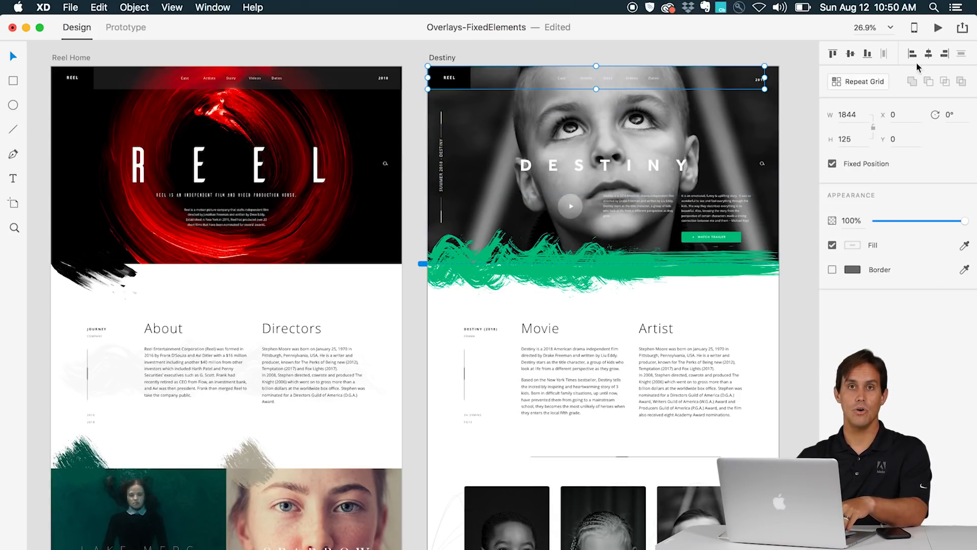
Step: Select the REEL header on Reel Home and enable Fixed Position for it
{"action": "left_click", "coordinate": [938, 26]}
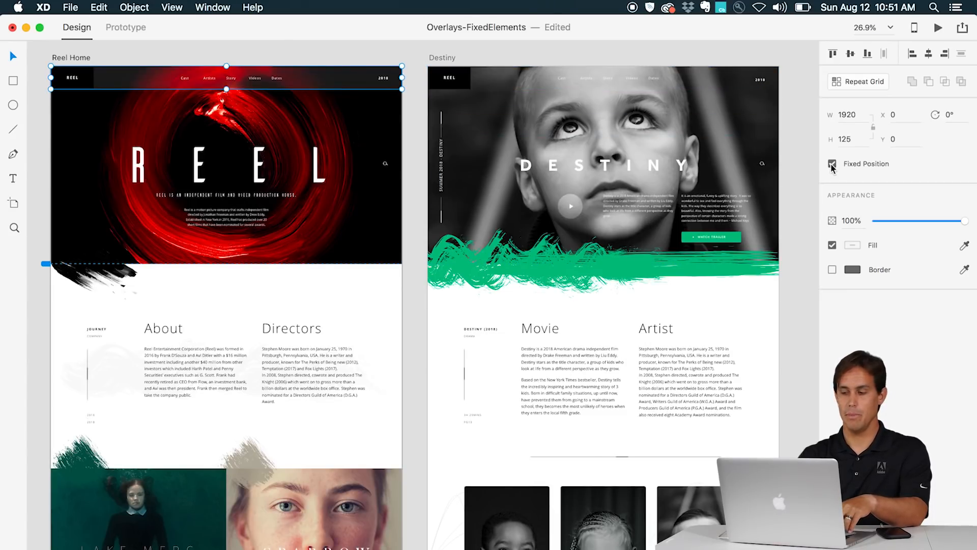
{"action": "left_click", "coordinate": [938, 28]}
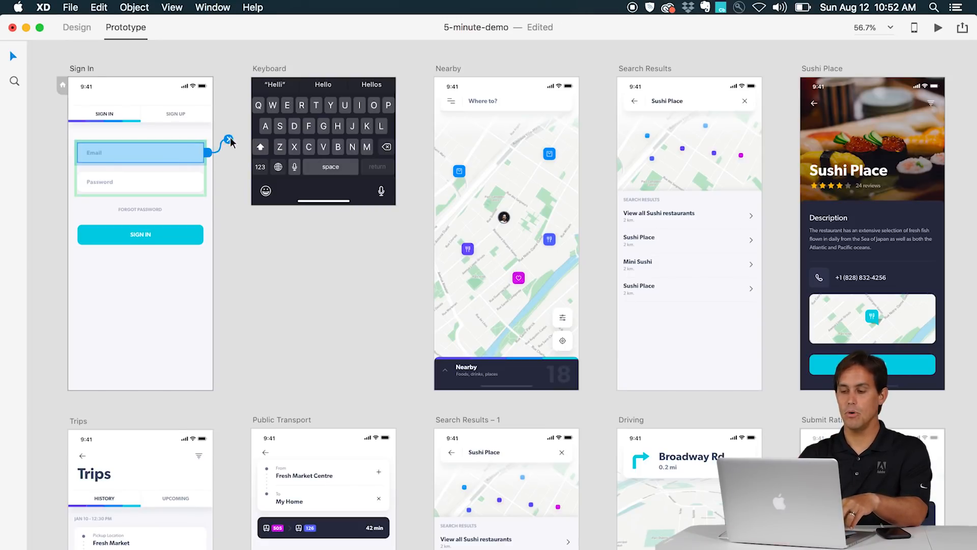
Step: Make the Email field open Keyboard as a Slide Left overlay and launch Desktop Preview
{"action": "left_click", "coordinate": [229, 141]}
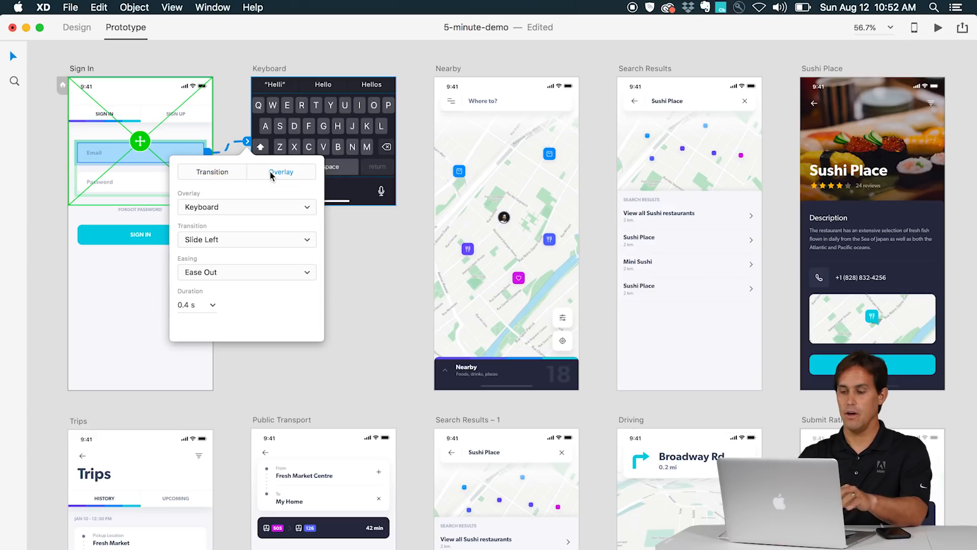
{"action": "left_click", "coordinate": [247, 239]}
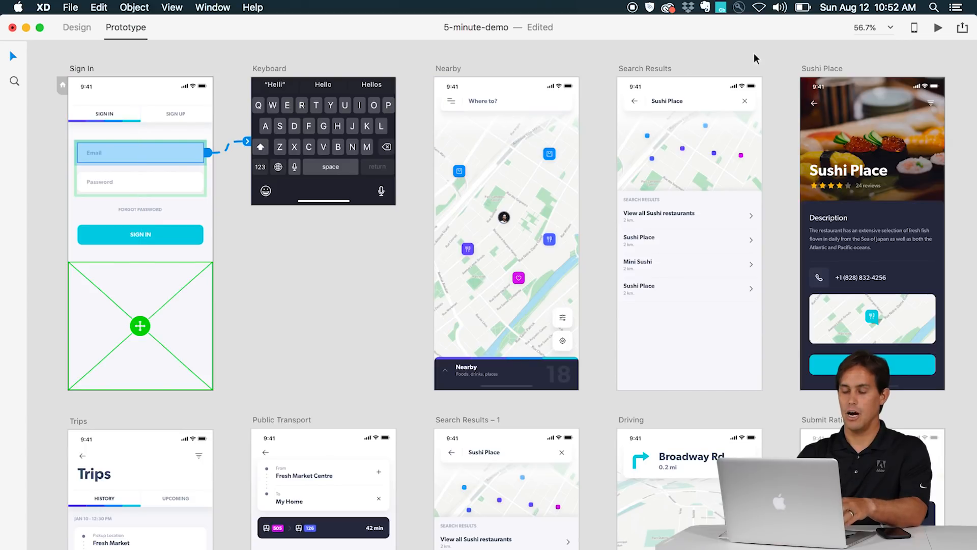
{"action": "left_click", "coordinate": [938, 27]}
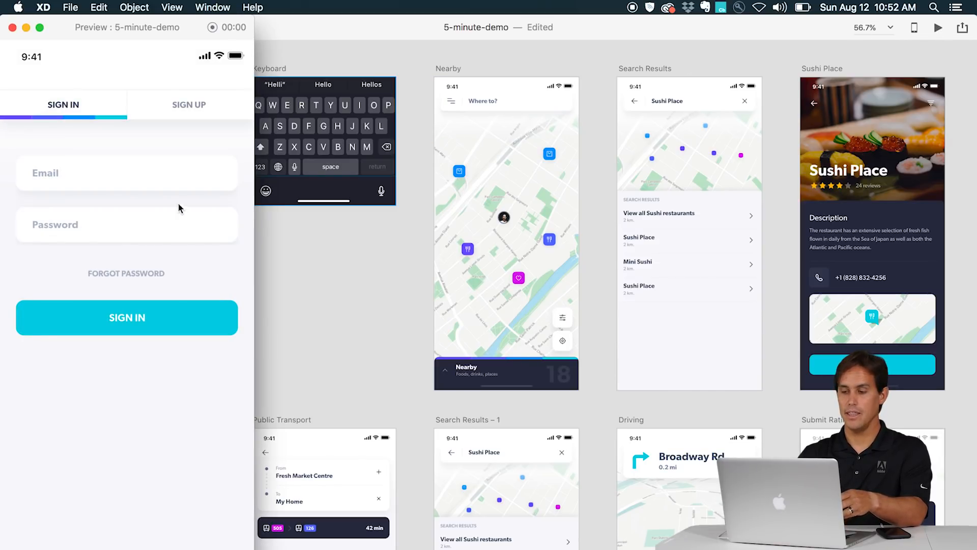
{"action": "mouse_move", "coordinate": [172, 182]}
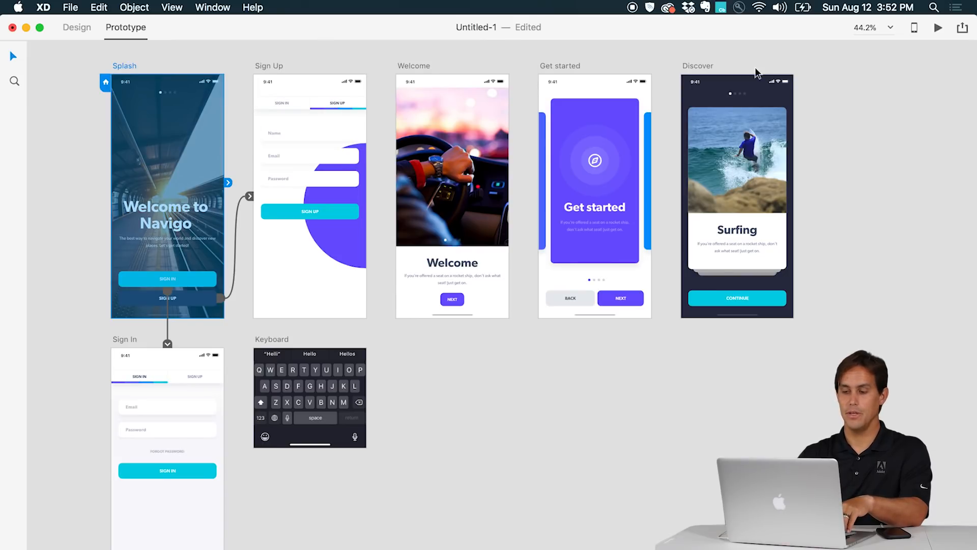
Step: Via Share > Publish Prototype, disable Require Password and create the public link for My Project
{"action": "left_click", "coordinate": [962, 28]}
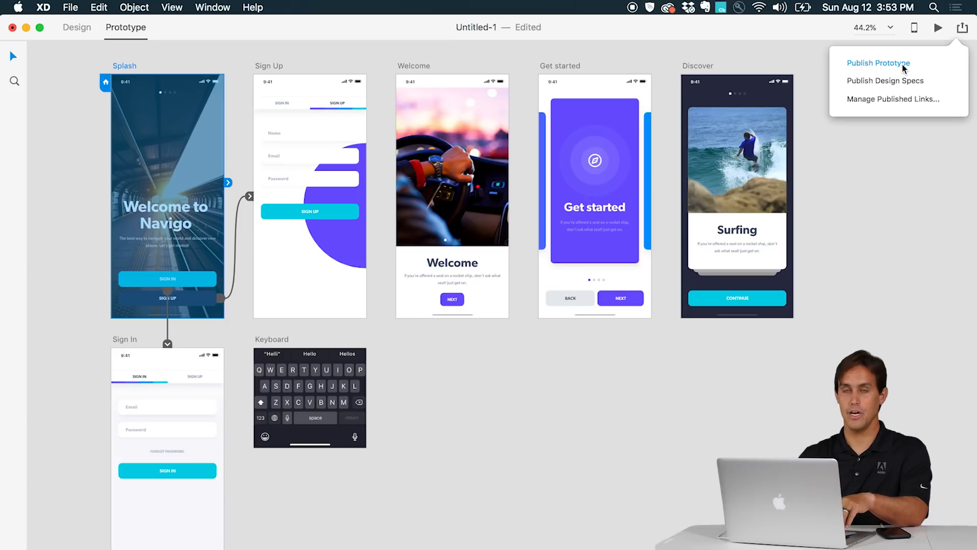
{"action": "left_click", "coordinate": [879, 63]}
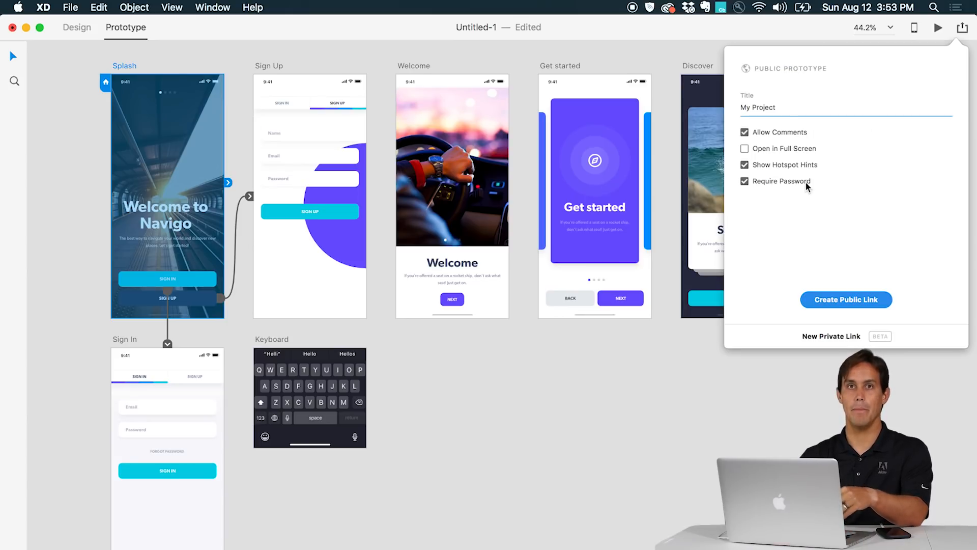
{"action": "left_click", "coordinate": [744, 181]}
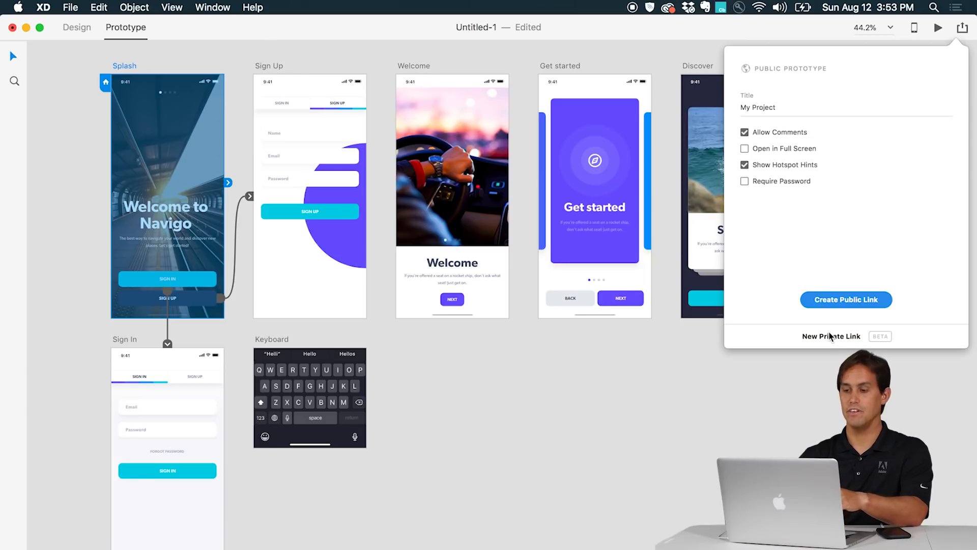
{"action": "left_click", "coordinate": [830, 336]}
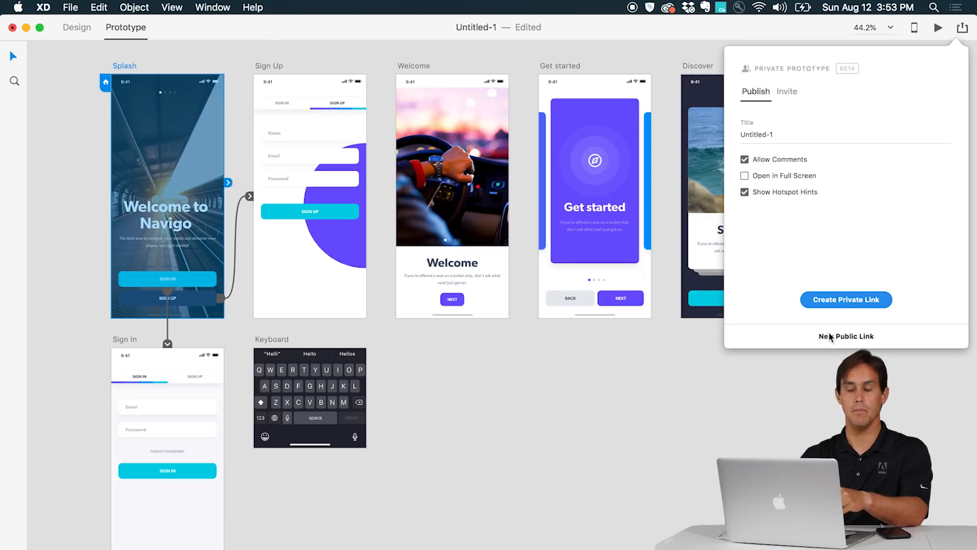
{"action": "left_click", "coordinate": [845, 335]}
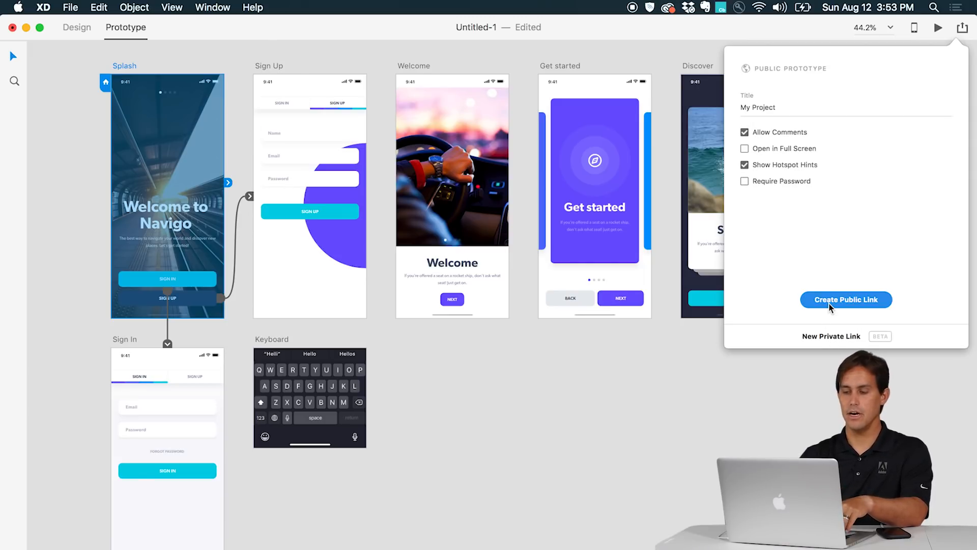
{"action": "left_click", "coordinate": [846, 300]}
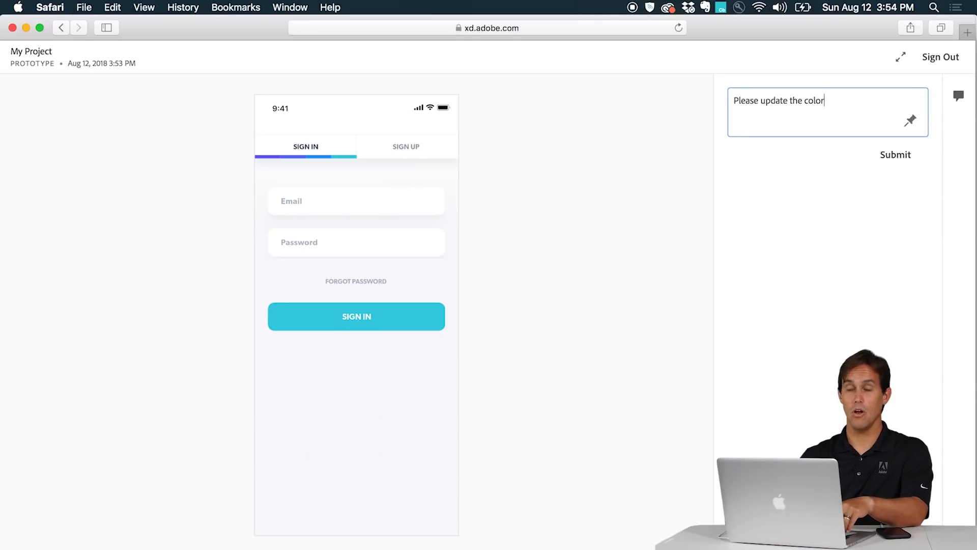
Step: Submit the color-update comment in the Safari viewer, then publish My Project's design specs from Share
{"action": "left_click", "coordinate": [894, 155]}
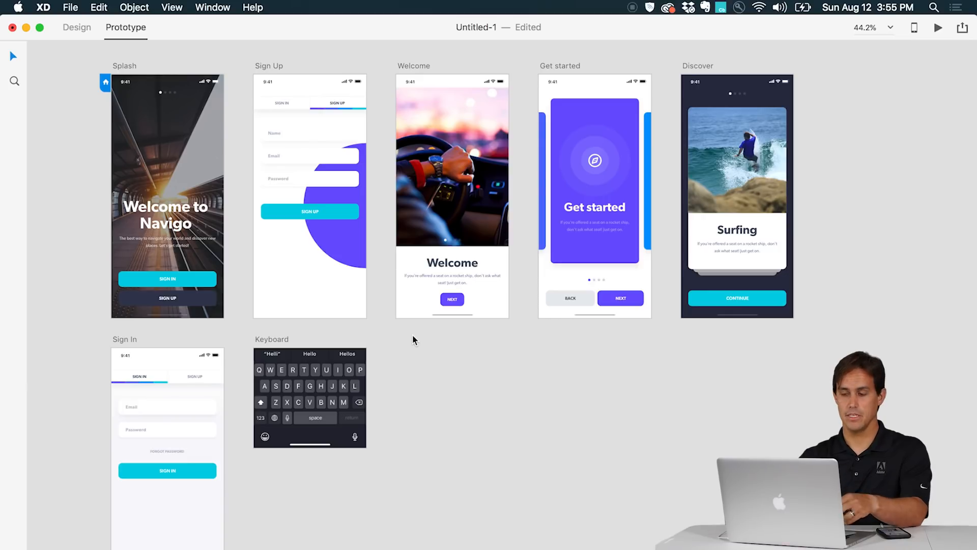
{"action": "left_click", "coordinate": [962, 26]}
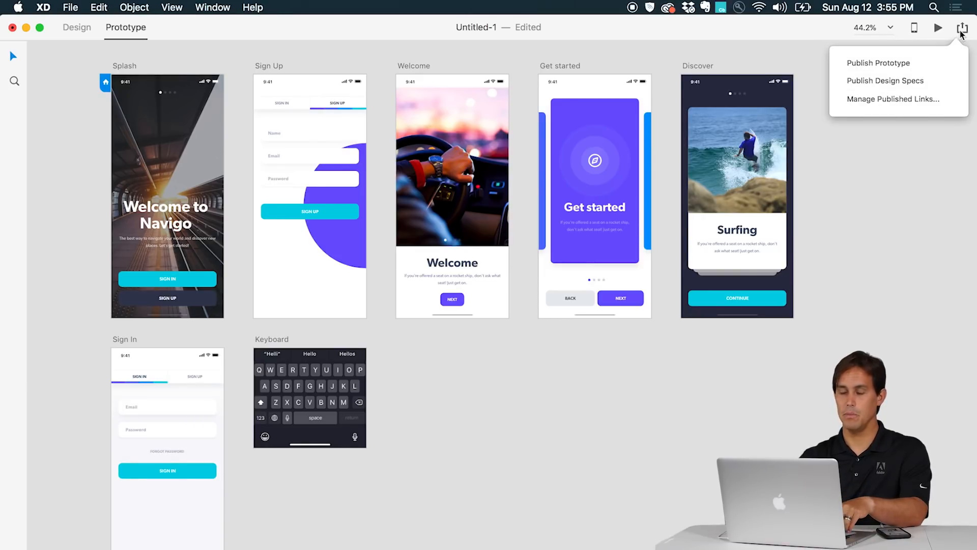
{"action": "left_click", "coordinate": [884, 81]}
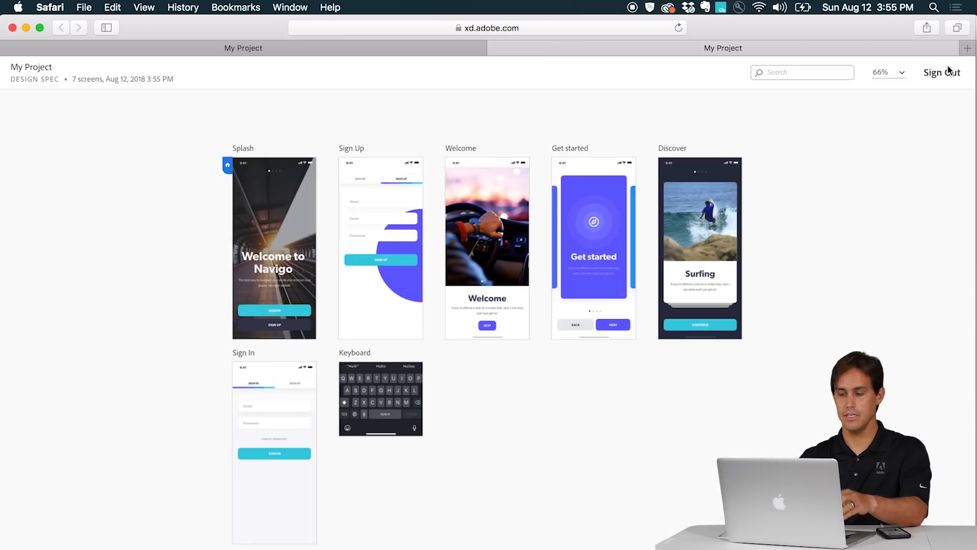
Step: View the Sign Up spec's dark color hex value and the Name label's size, font and opacity
{"action": "left_click", "coordinate": [379, 249]}
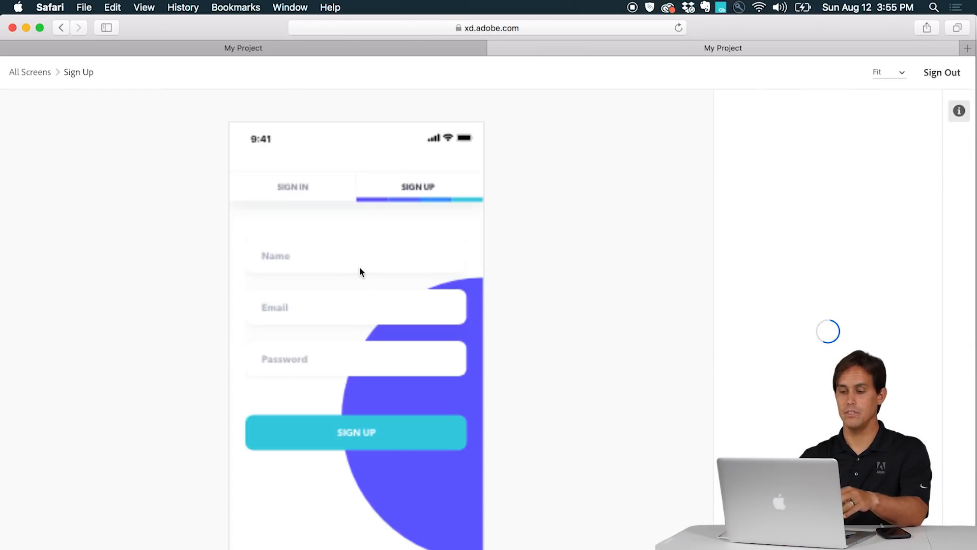
{"action": "left_click", "coordinate": [959, 111]}
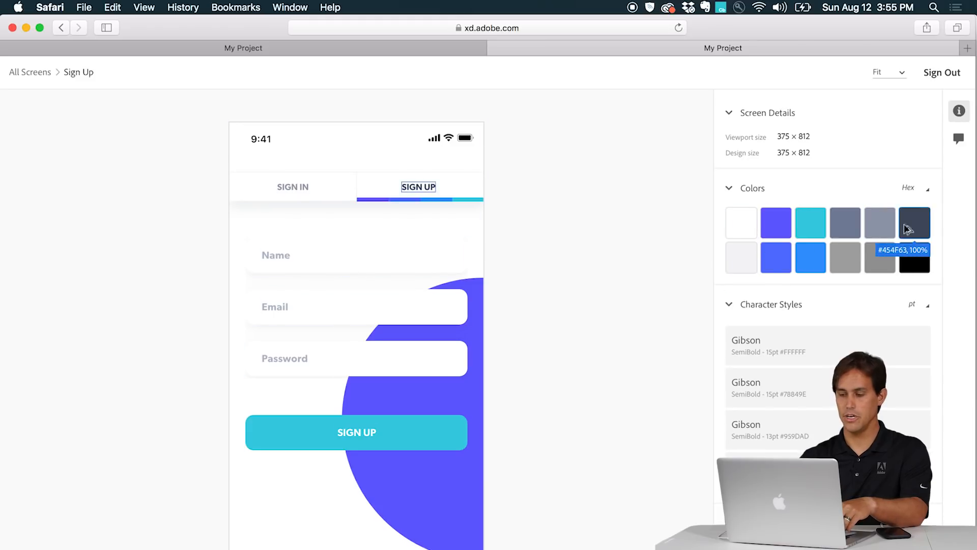
{"action": "mouse_move", "coordinate": [542, 324]}
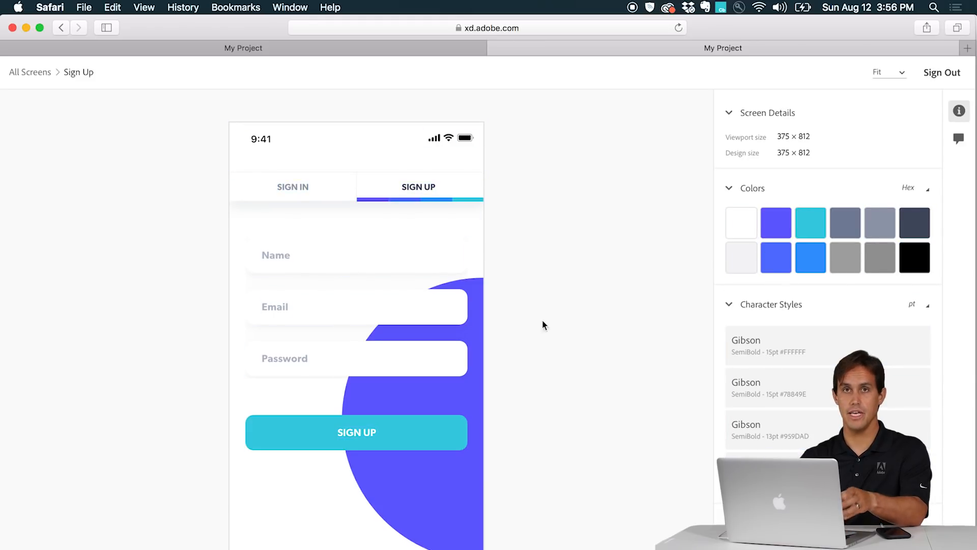
{"action": "left_click", "coordinate": [276, 254]}
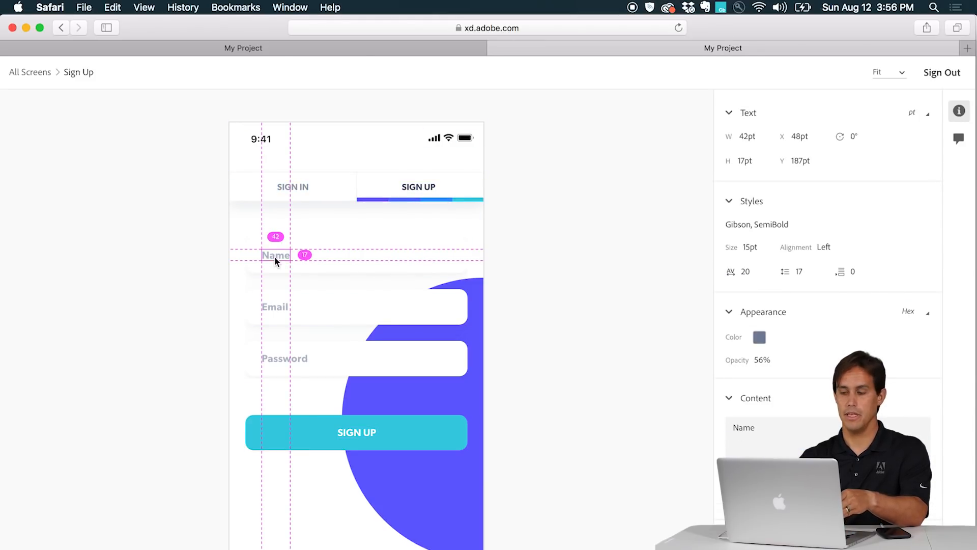